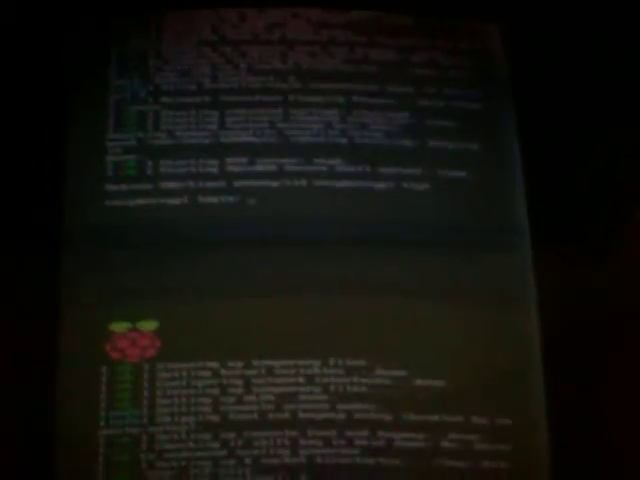
scroll(down, 3)
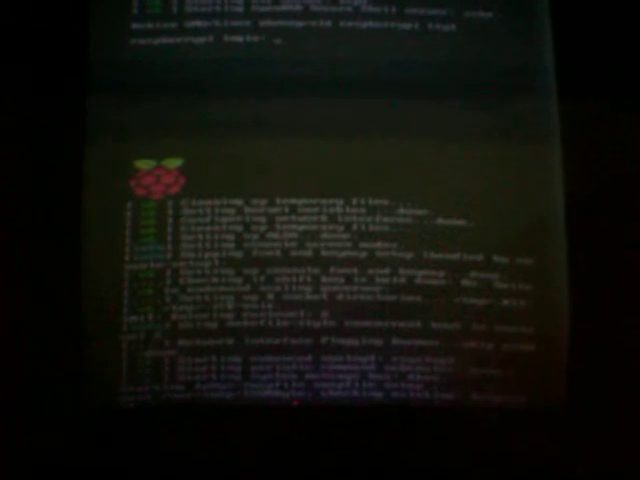